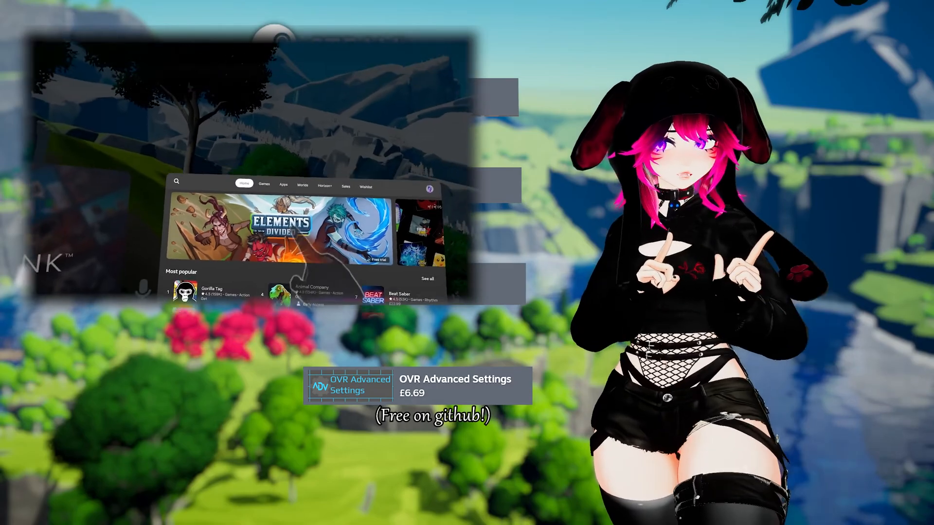
# - Launch Steam Link from the Quest library and choose Get Started to begin pairing
pyautogui.click(283, 183)
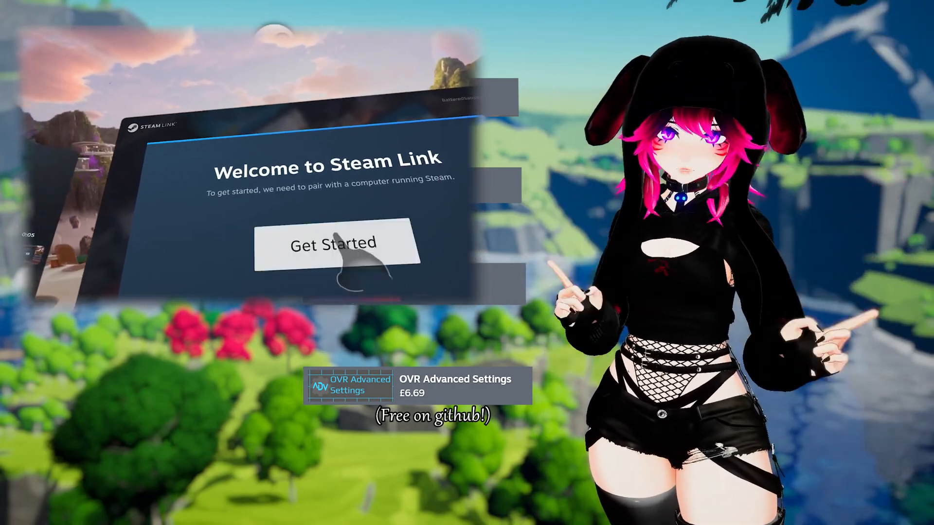
pyautogui.click(333, 244)
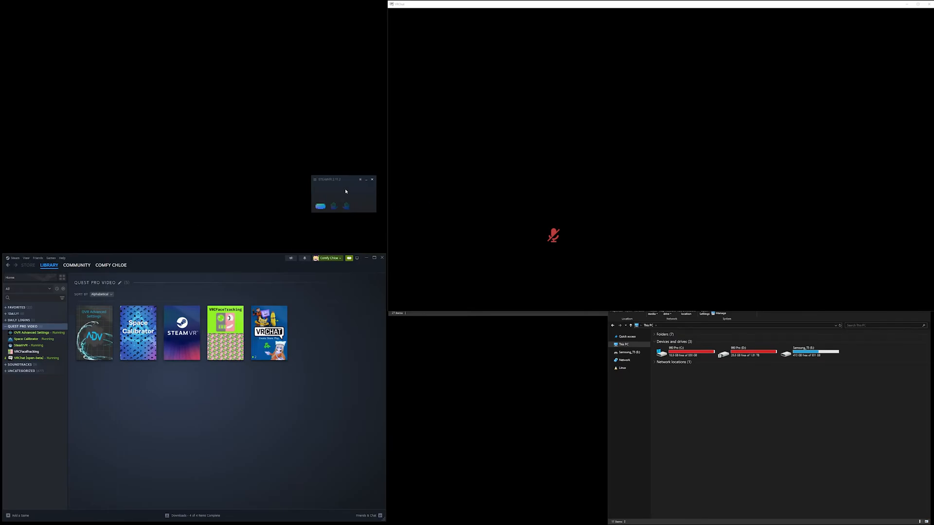
# - Reach the SteamVR Settings window from the status window's menu
pyautogui.click(315, 179)
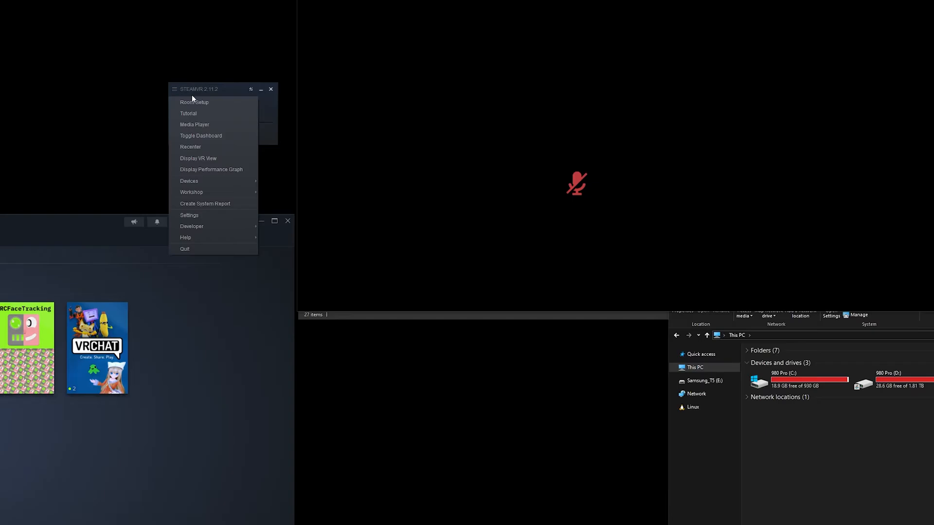
pyautogui.moveTo(199, 220)
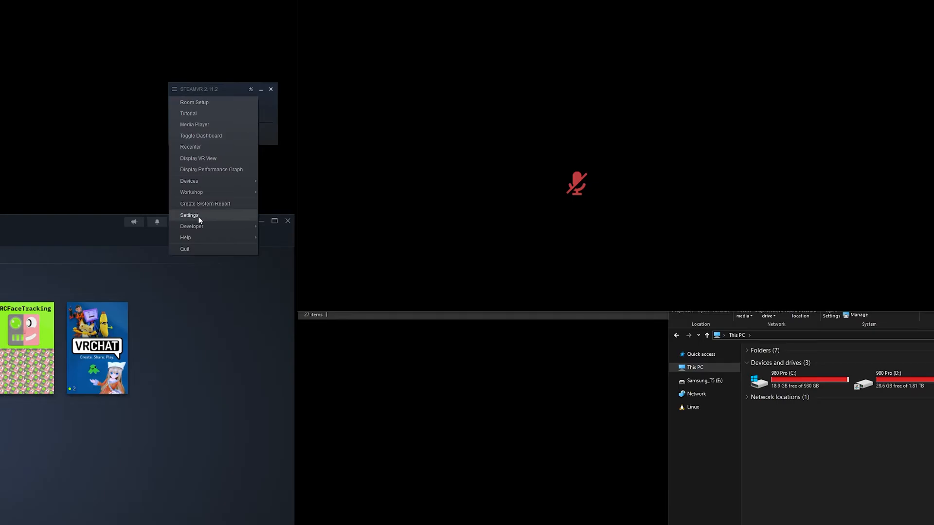
pyautogui.click(188, 215)
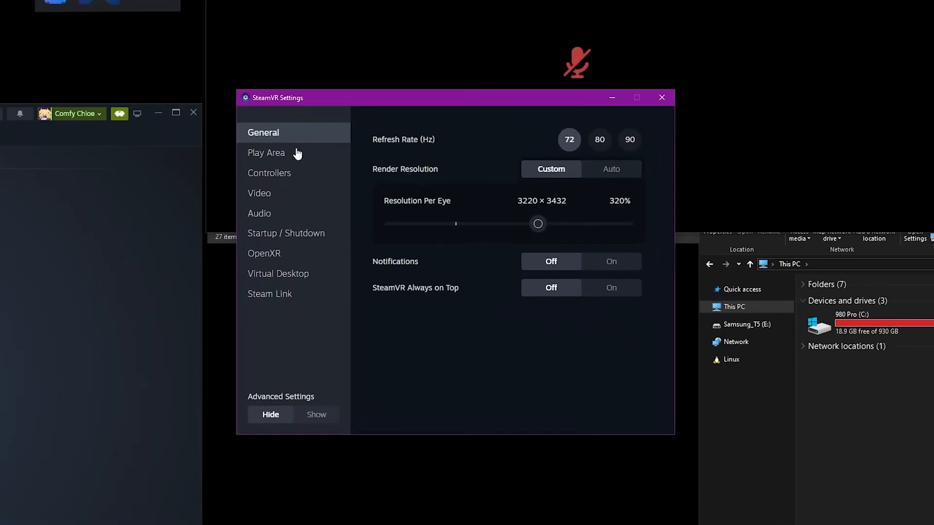
# - On the Steam Link page with advanced settings shown, enable OSC, face/eye tracking sharing and hand tracking passthrough
pyautogui.click(270, 294)
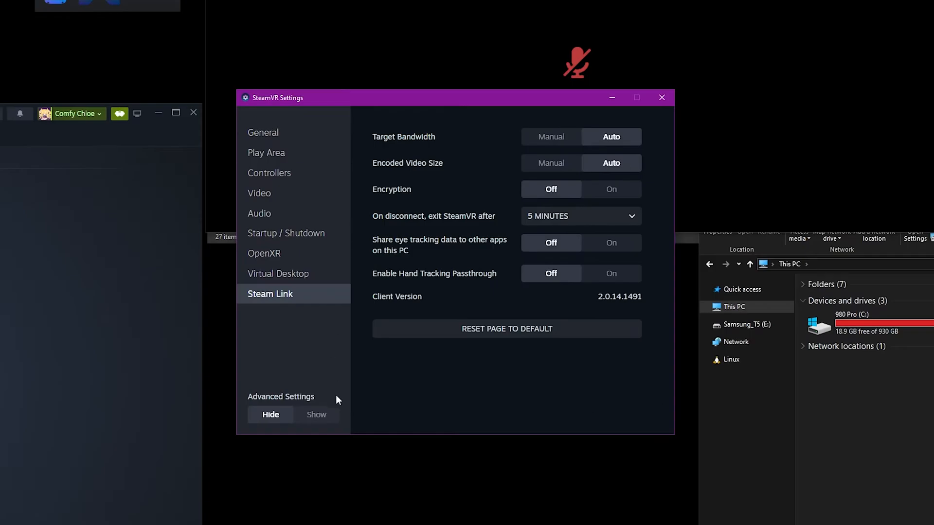
pyautogui.click(316, 415)
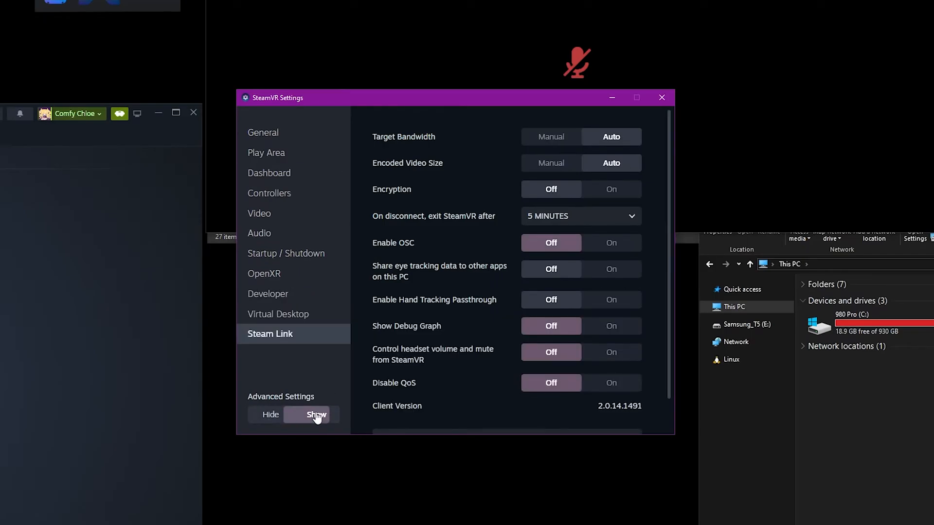
pyautogui.scroll(-3)
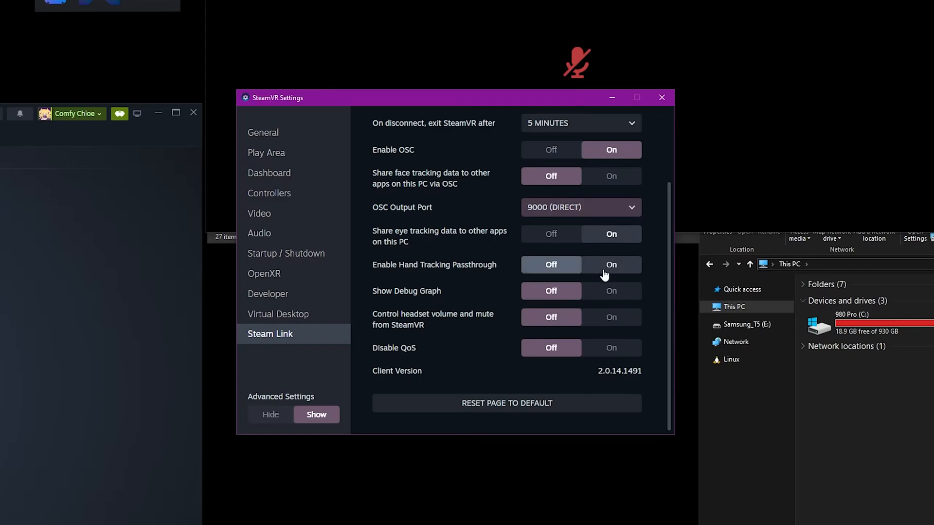
pyautogui.moveTo(612, 277)
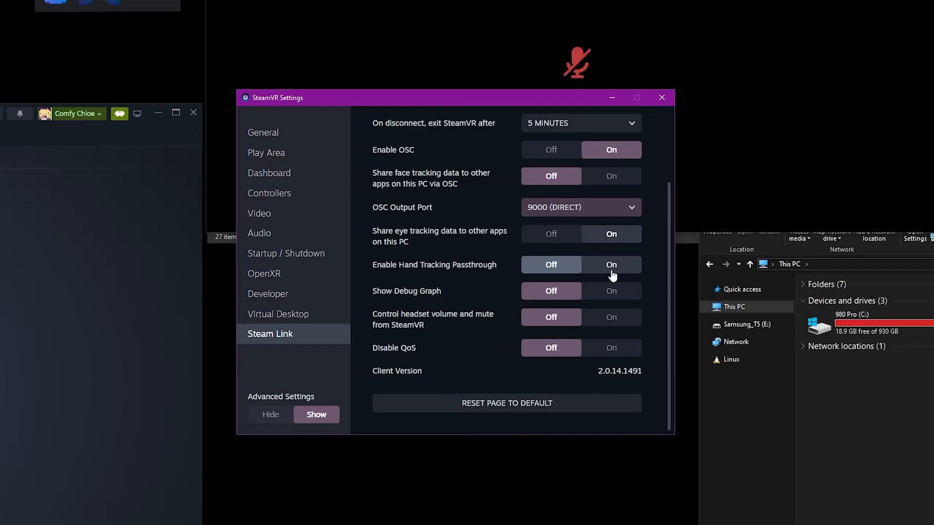
pyautogui.scroll(3)
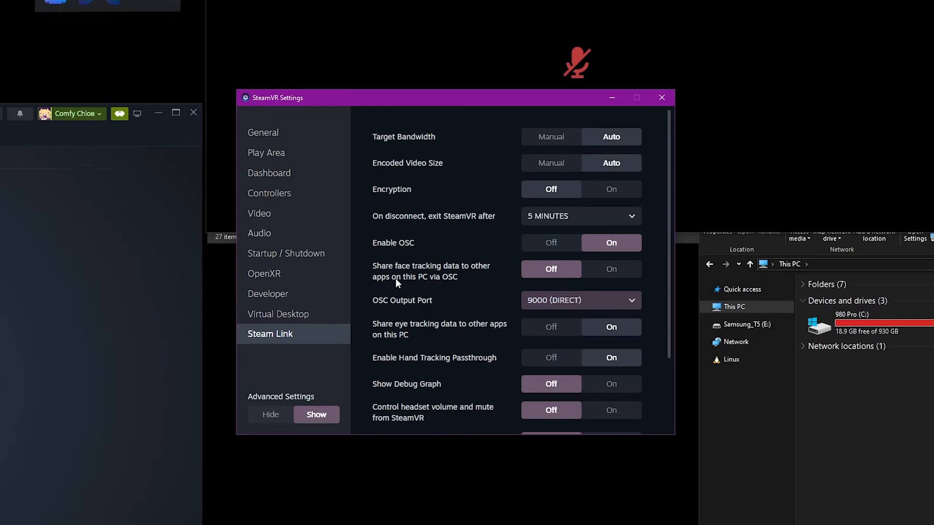
pyautogui.moveTo(415, 283)
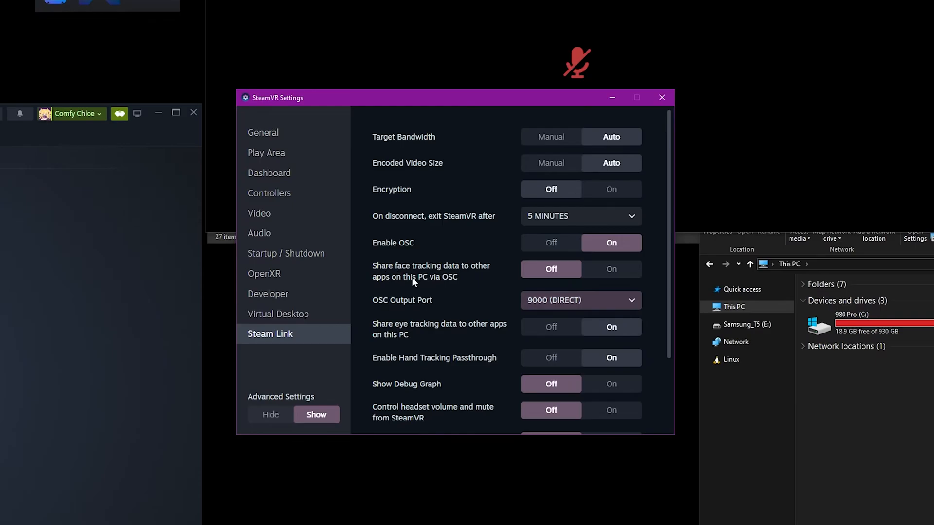
pyautogui.click(611, 268)
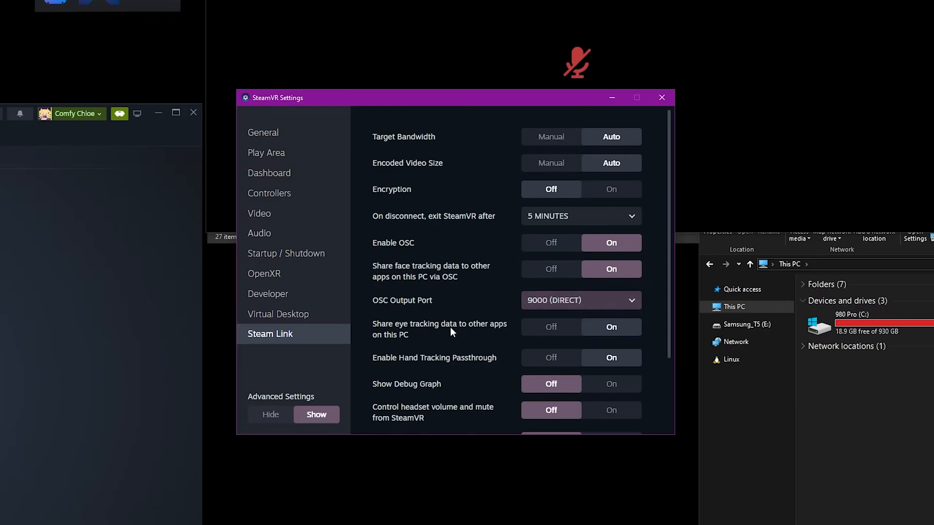
pyautogui.scroll(-3)
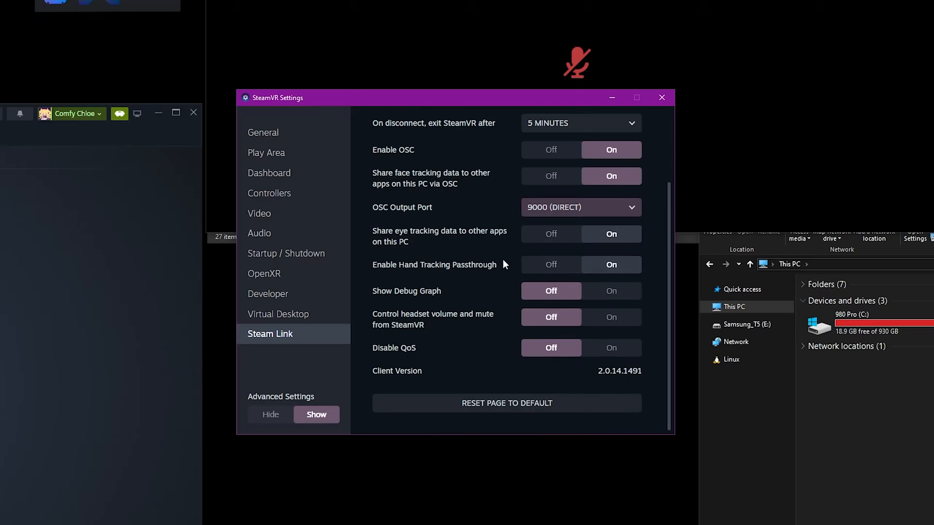
# - Switch encoded video size and target bandwidth to Manual, keeping 1024 px and 80 Mbps
pyautogui.scroll(3)
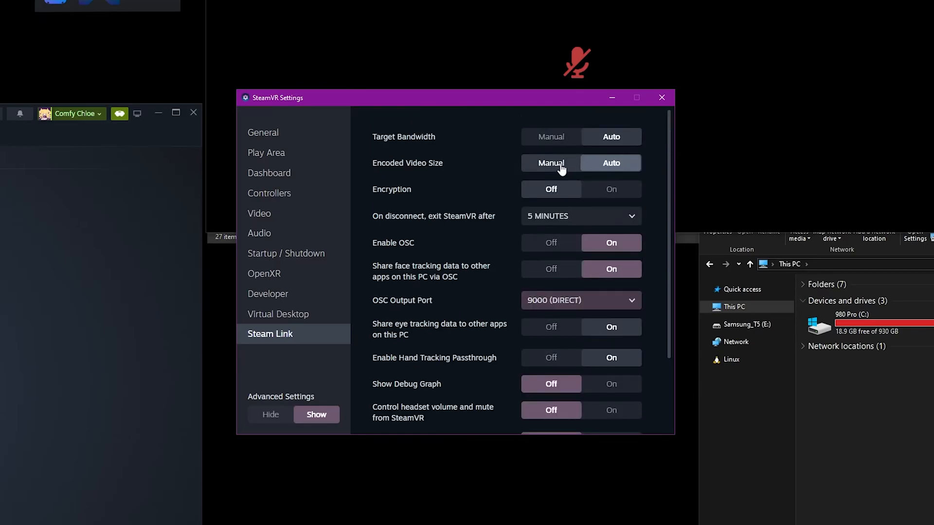
pyautogui.click(550, 137)
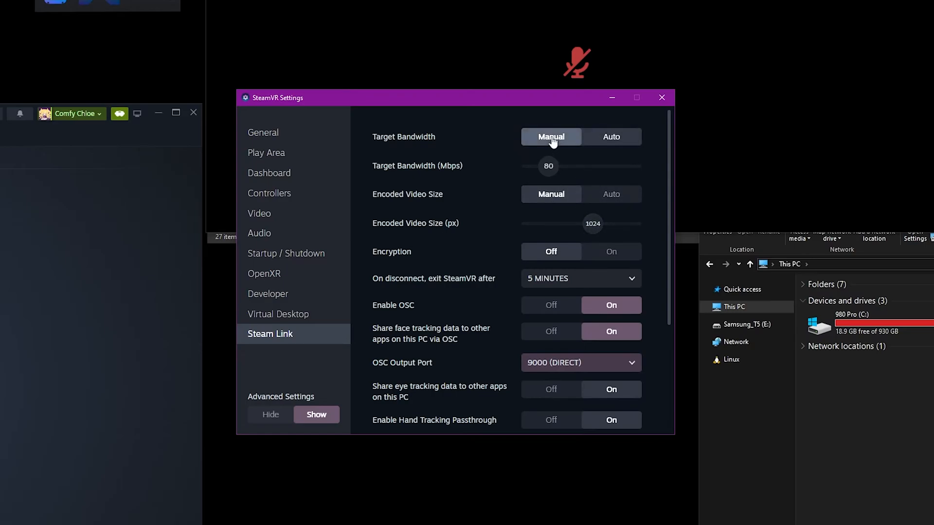
pyautogui.moveTo(409, 187)
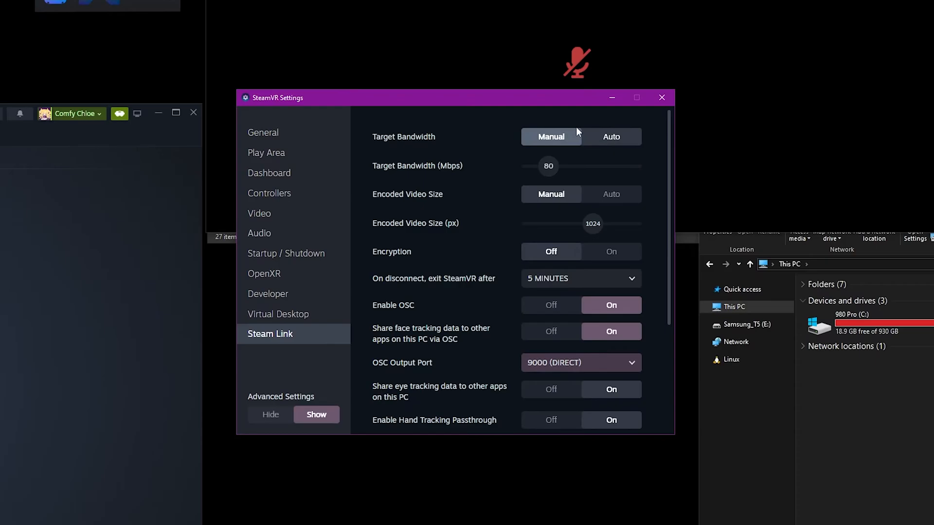
pyautogui.moveTo(307, 316)
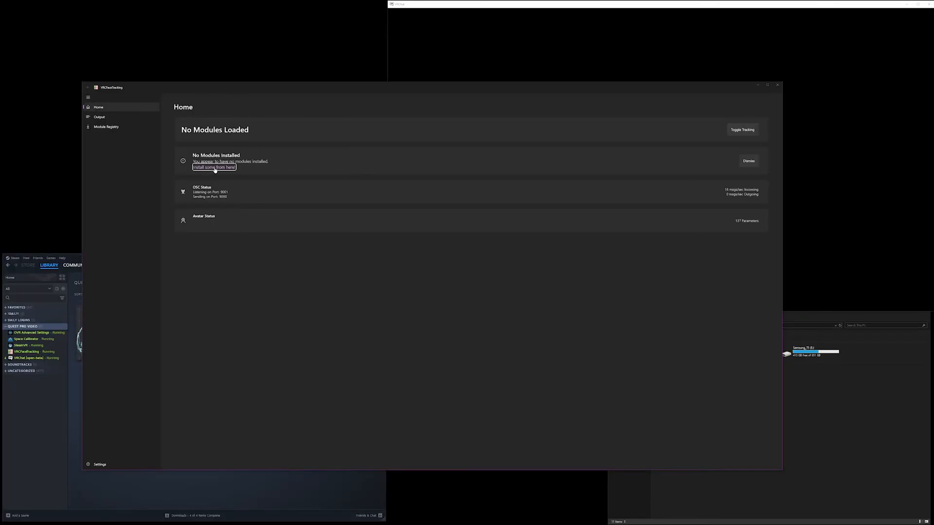
# - Install the SteamLink VRCFT Module from the Module Registry and return to Home
pyautogui.click(214, 167)
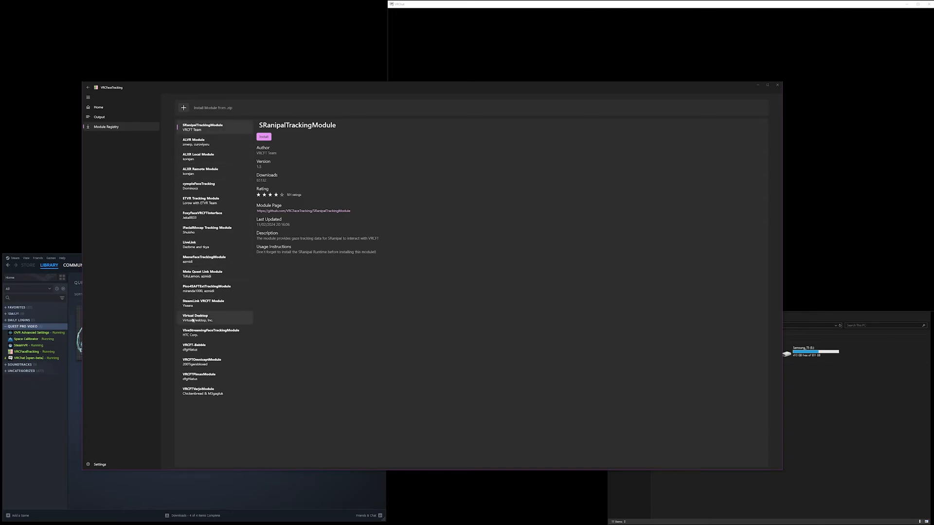
pyautogui.click(204, 304)
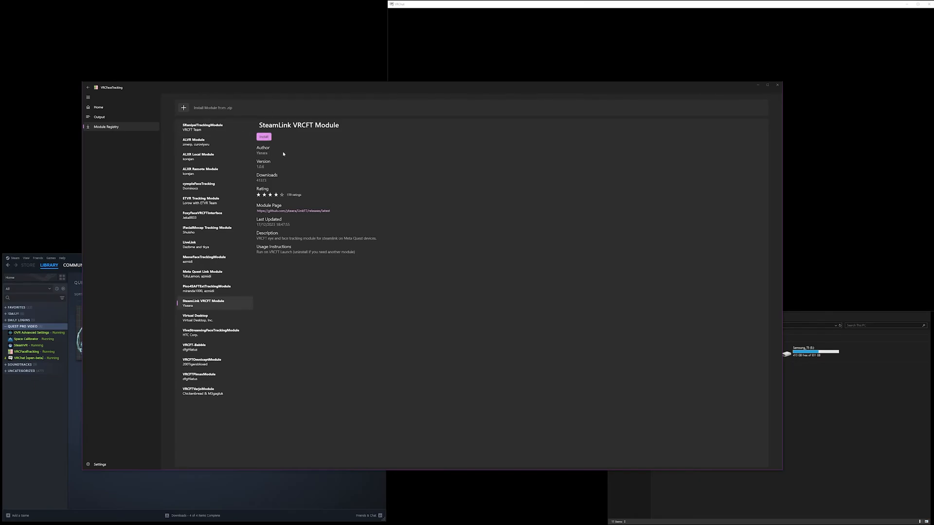
pyautogui.click(263, 136)
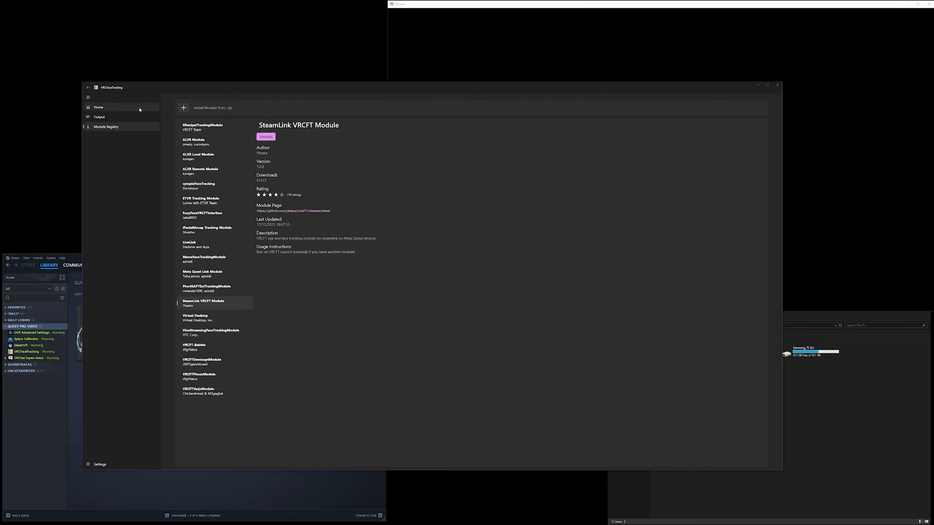
pyautogui.click(98, 107)
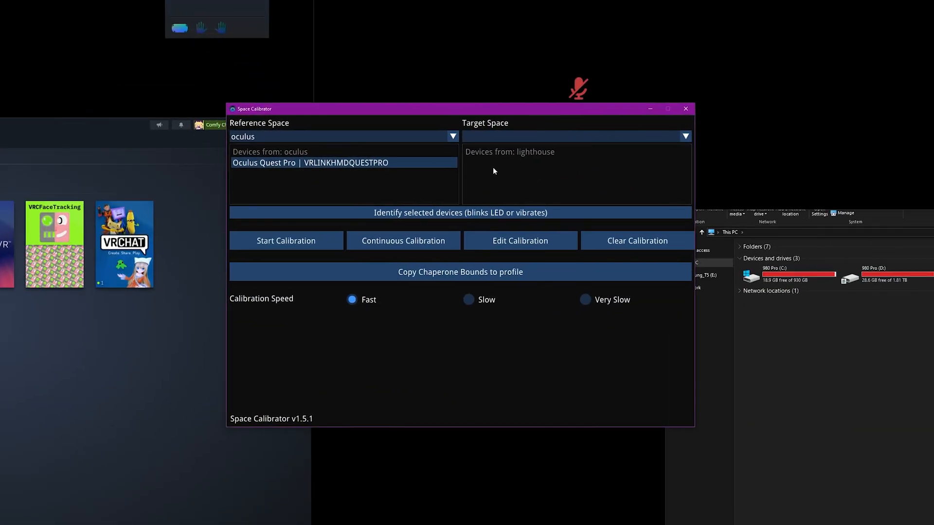
pyautogui.moveTo(585, 167)
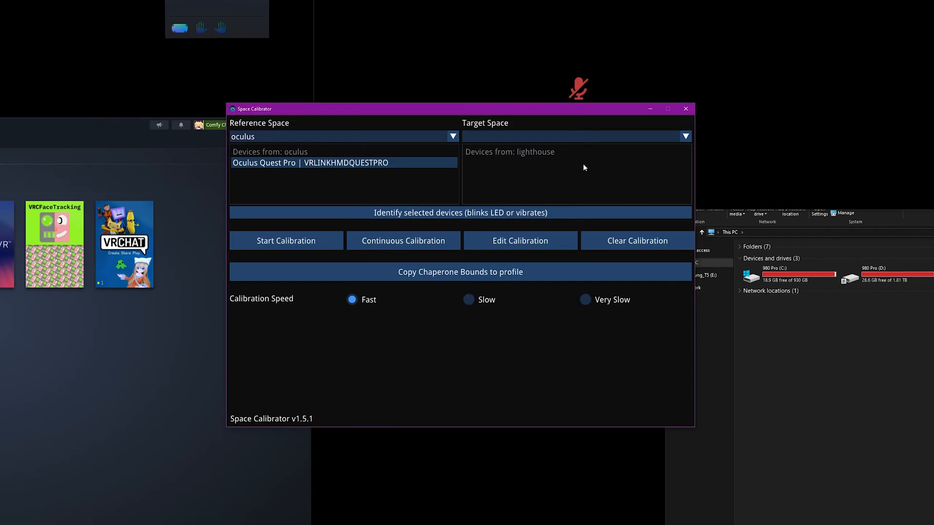
pyautogui.moveTo(510, 181)
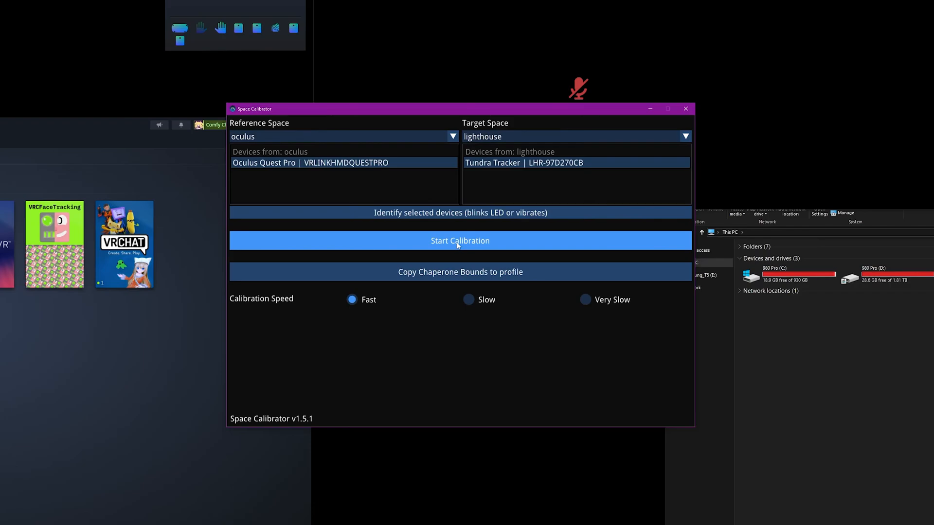
# - Start calibrating the Tundra Tracker against the Quest Pro in the lighthouse target space
pyautogui.click(460, 241)
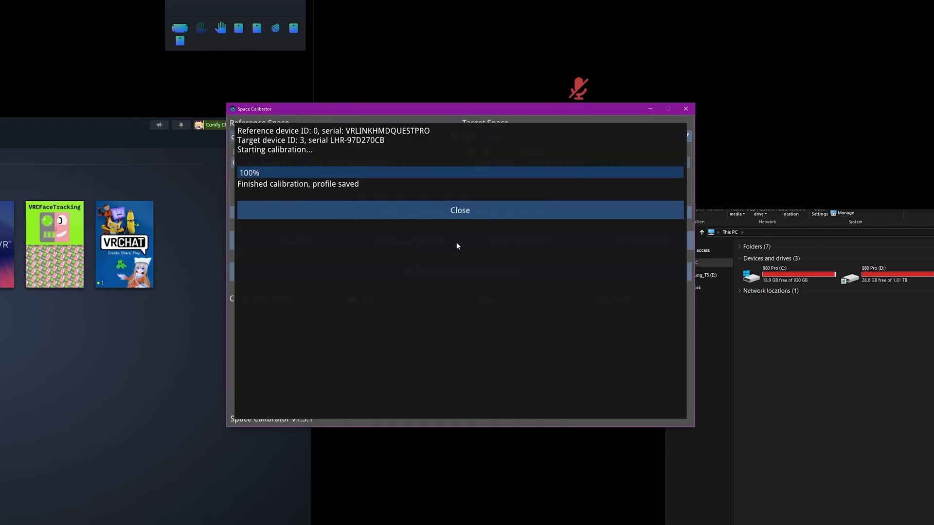
# - Close the finished calibration report and start continuous calibration
pyautogui.click(460, 211)
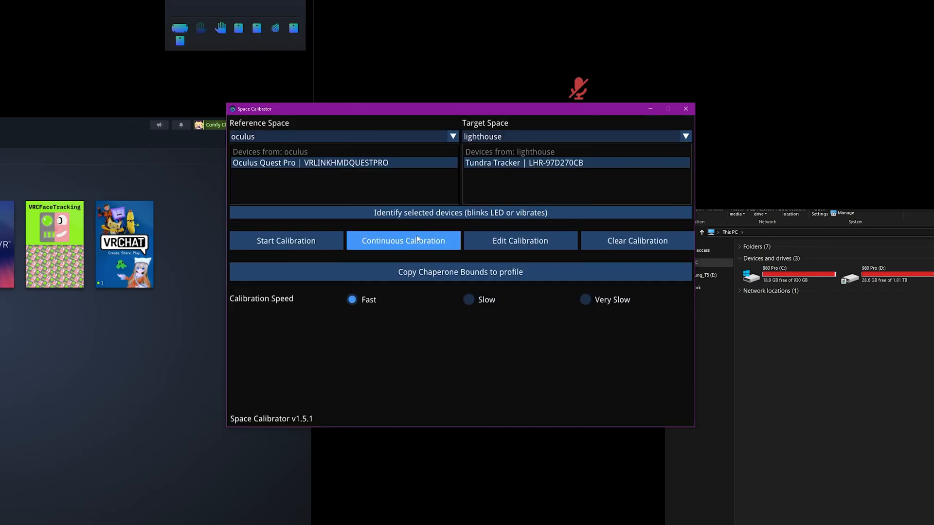
pyautogui.click(403, 241)
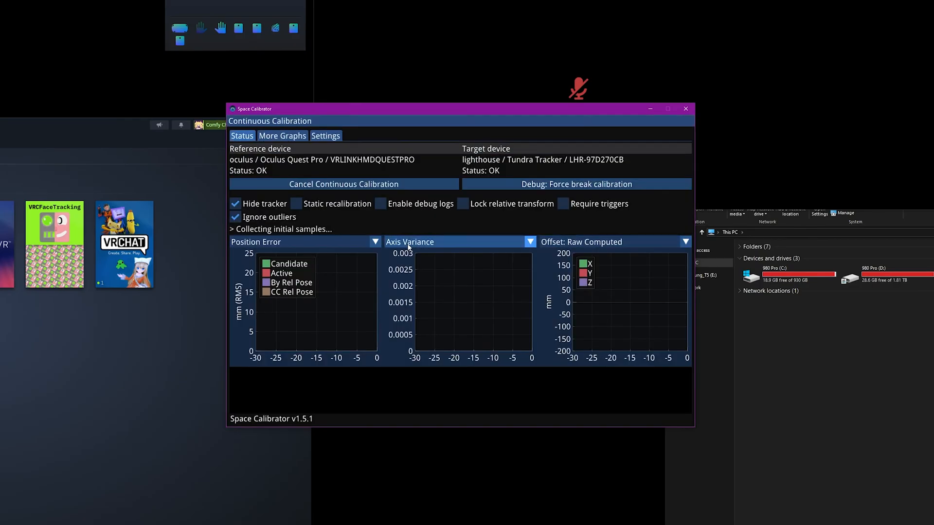